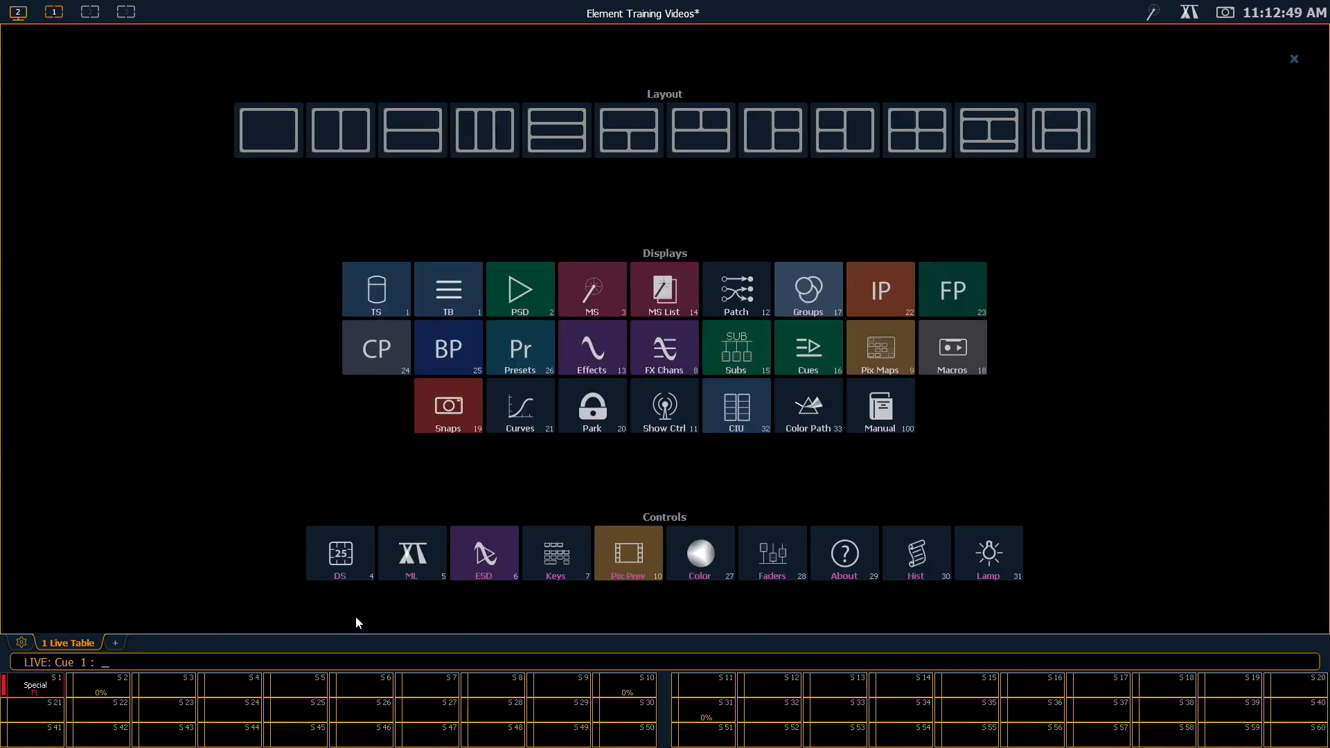
pyautogui.moveTo(341, 552)
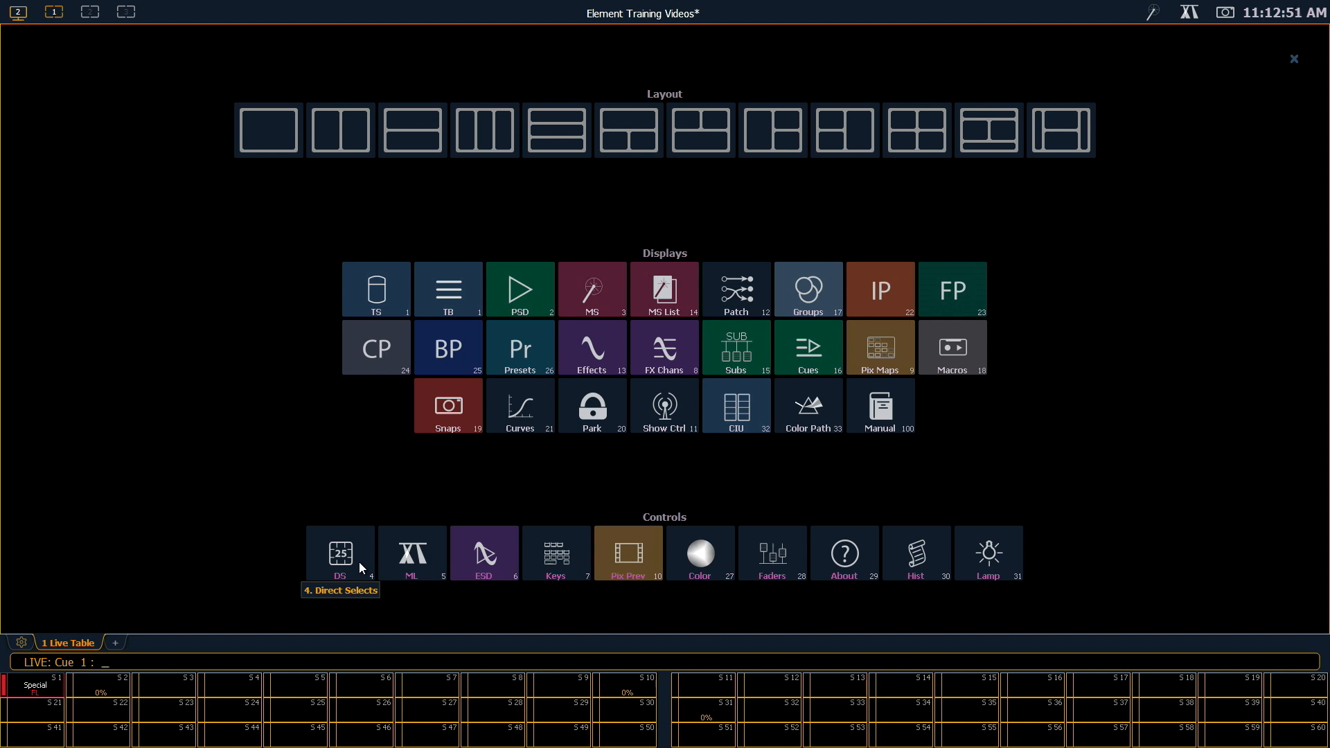
# Open a new Direct Selects tab from the DS tile
pyautogui.click(341, 554)
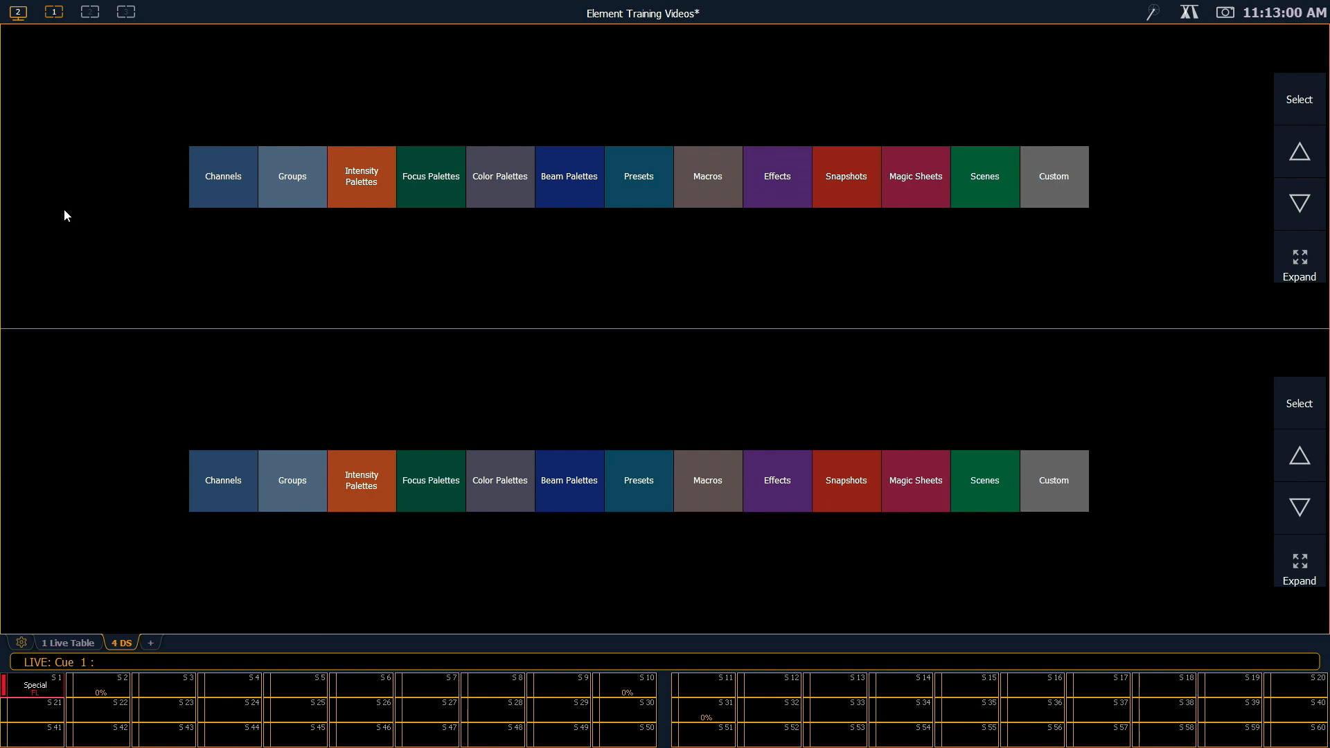
# Assign Groups to the top bank and Color Palettes to the bottom bank
pyautogui.click(293, 176)
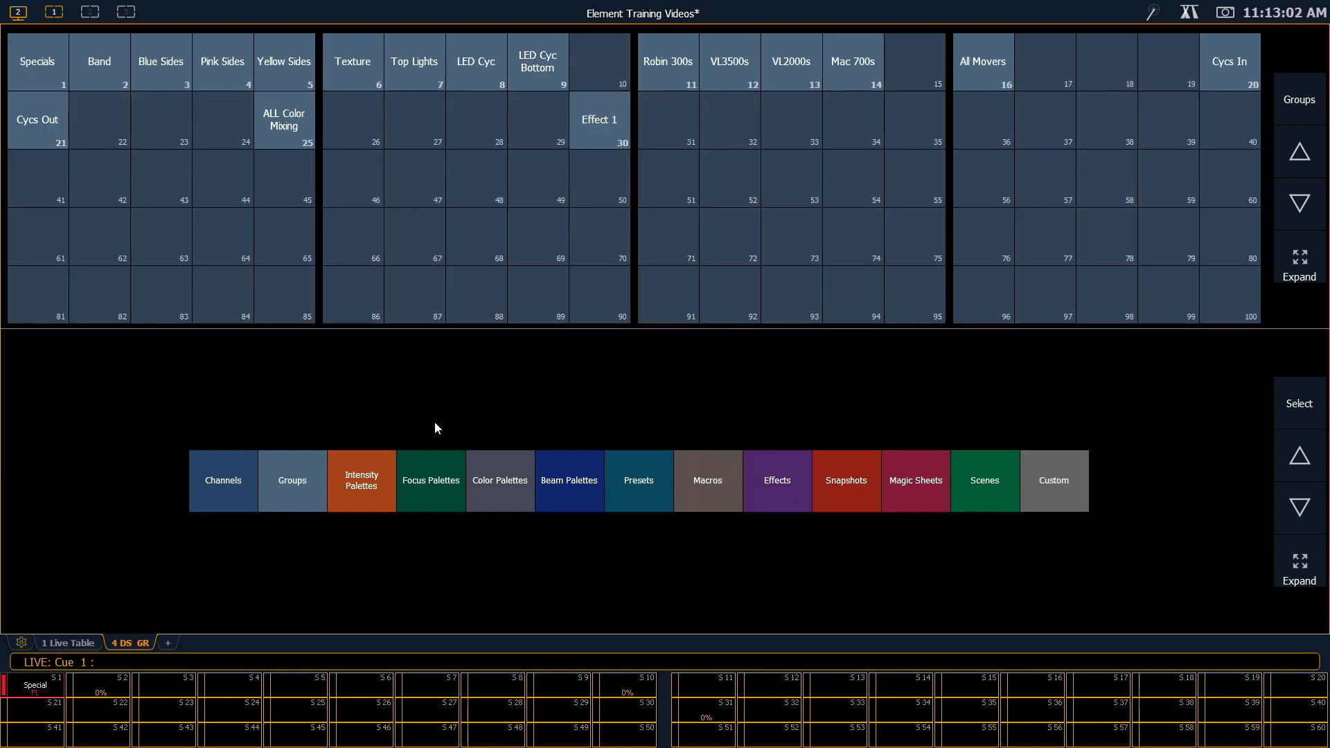
pyautogui.click(500, 481)
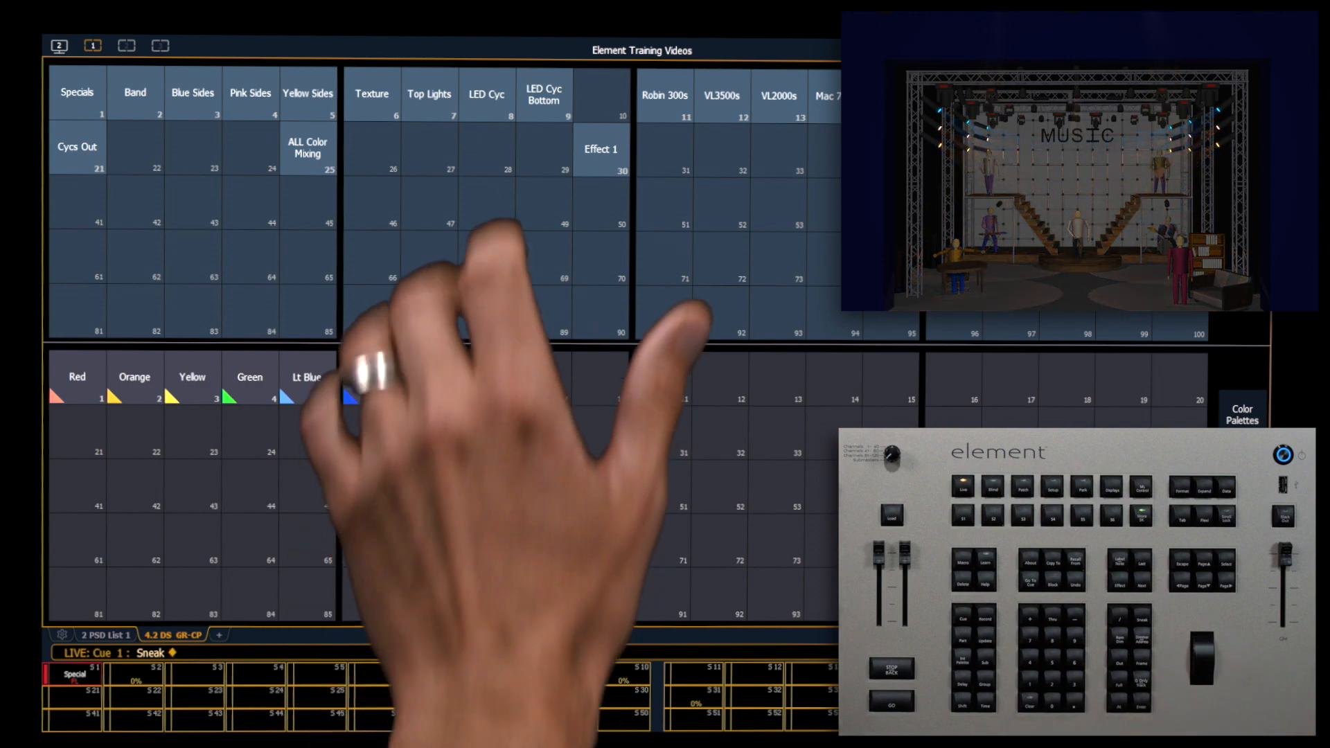
# Color the LED Cyc group Dk Blue, then Orange, then Magenta via palettes
pyautogui.click(487, 93)
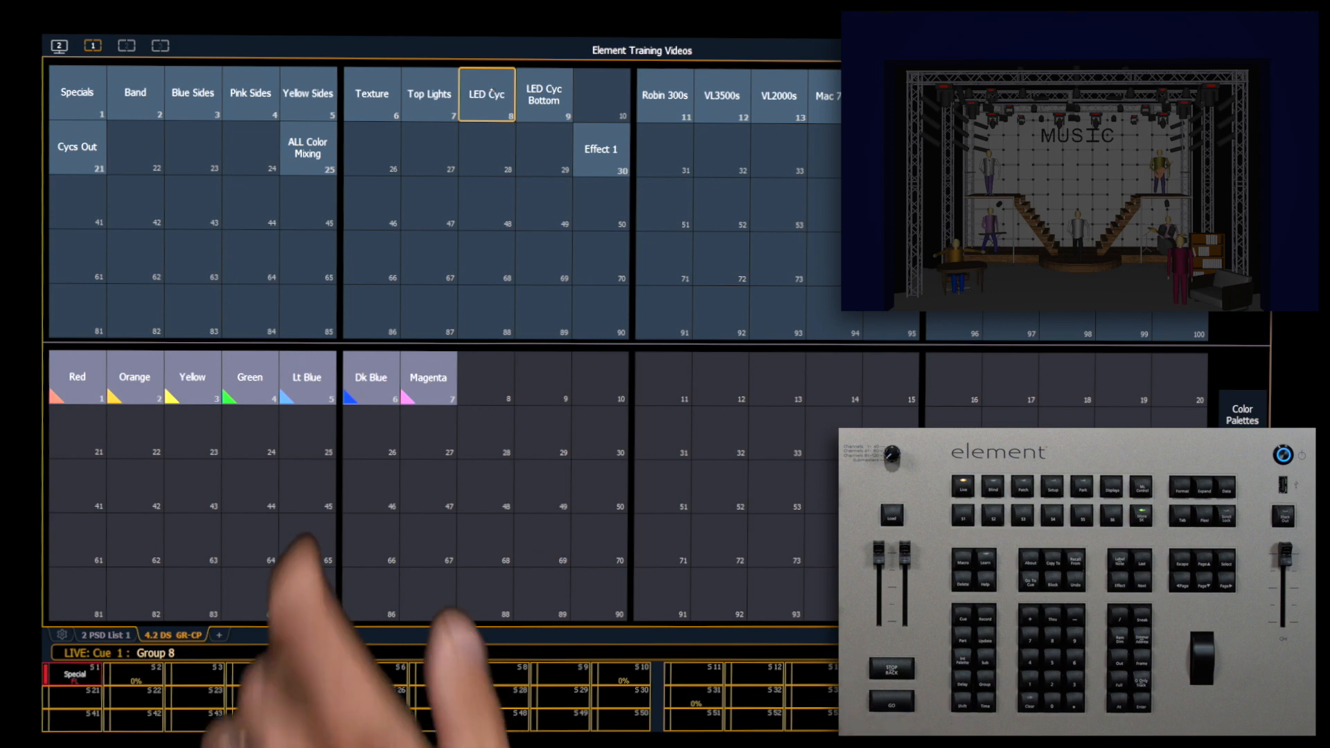
pyautogui.click(369, 377)
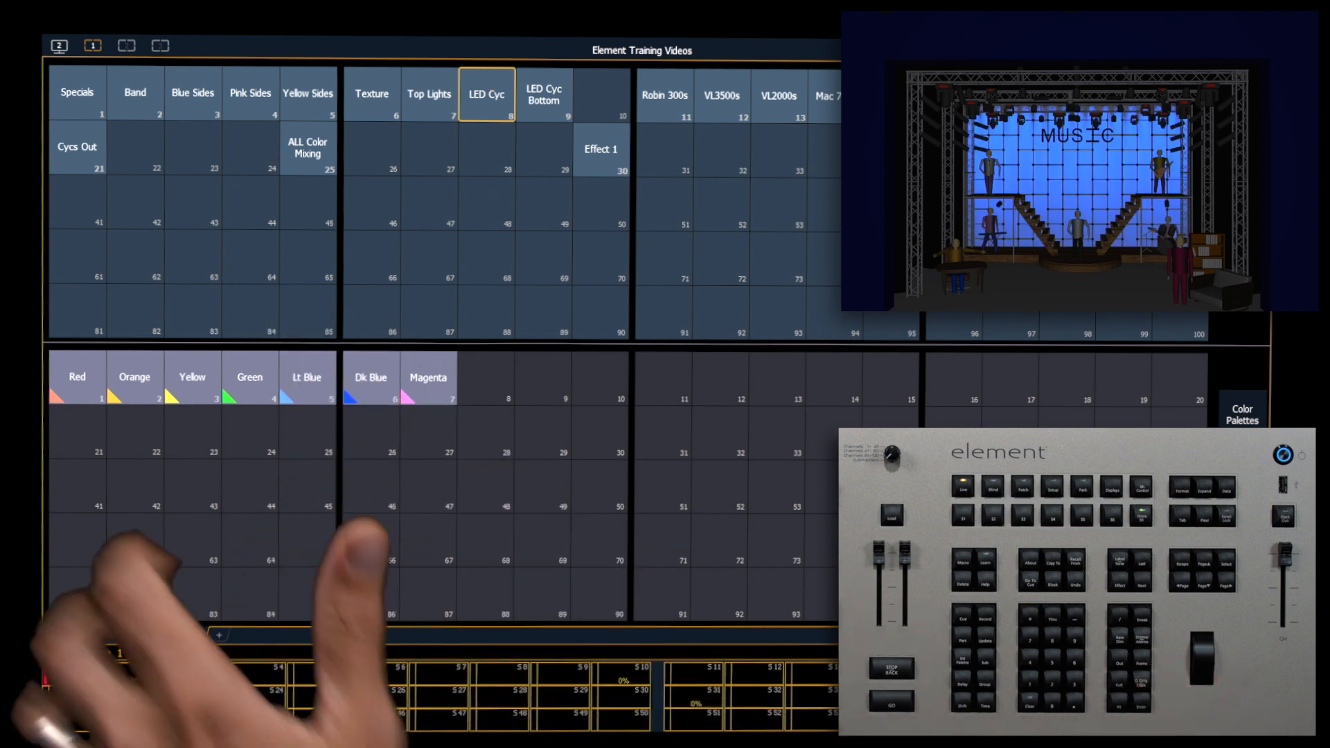
pyautogui.click(134, 376)
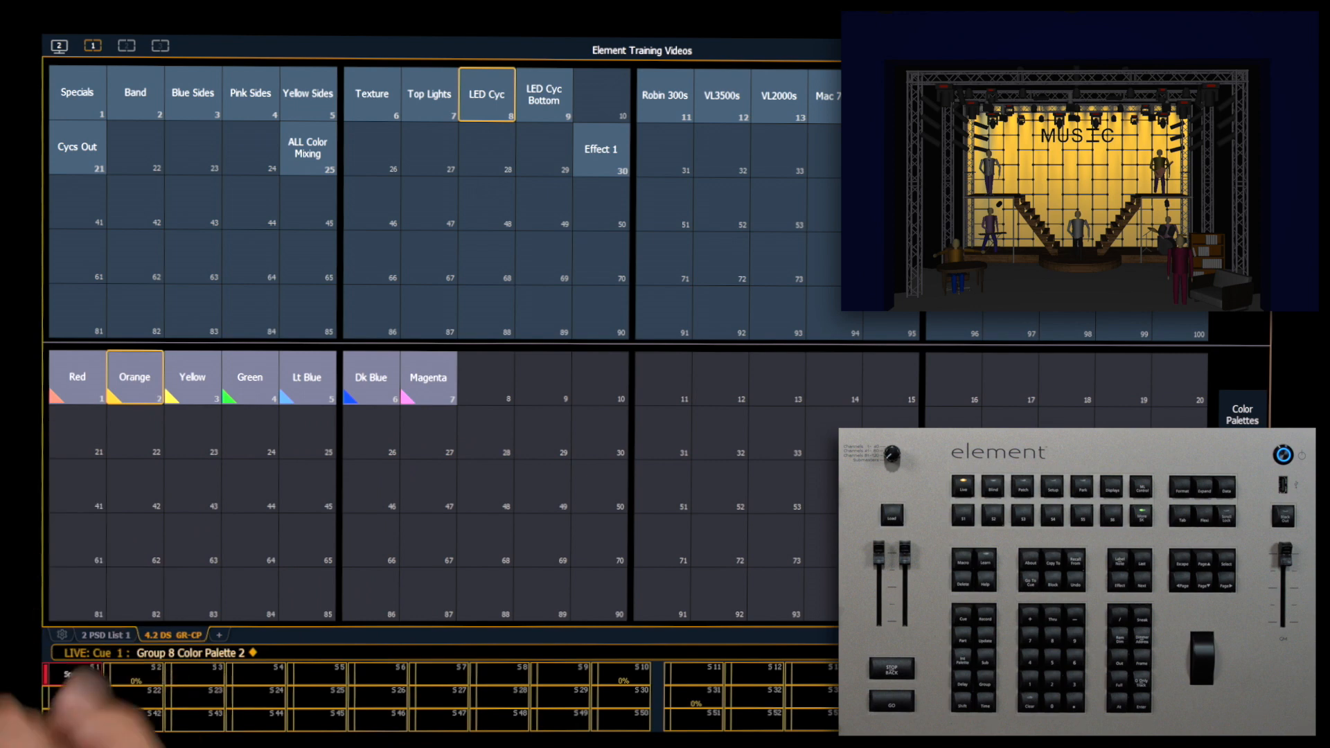
pyautogui.click(428, 378)
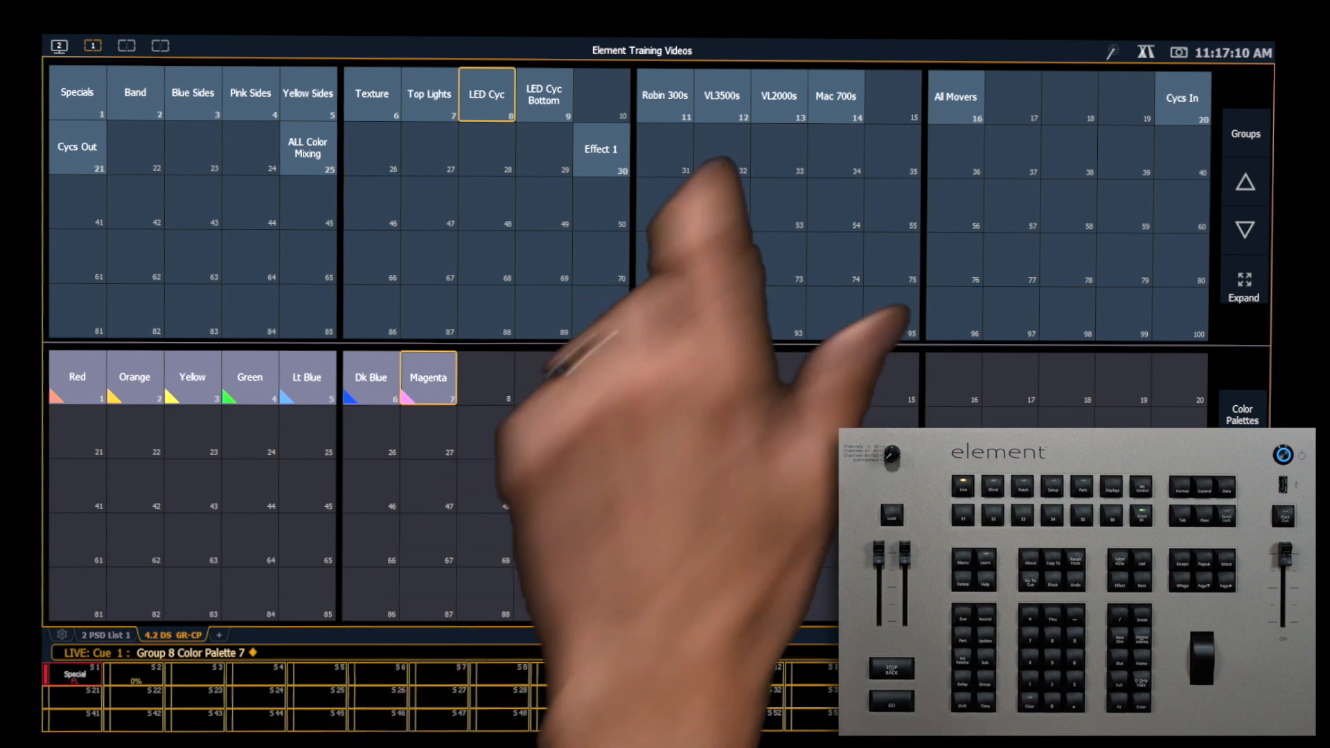
# Select the All Movers group for the next palette
pyautogui.click(955, 96)
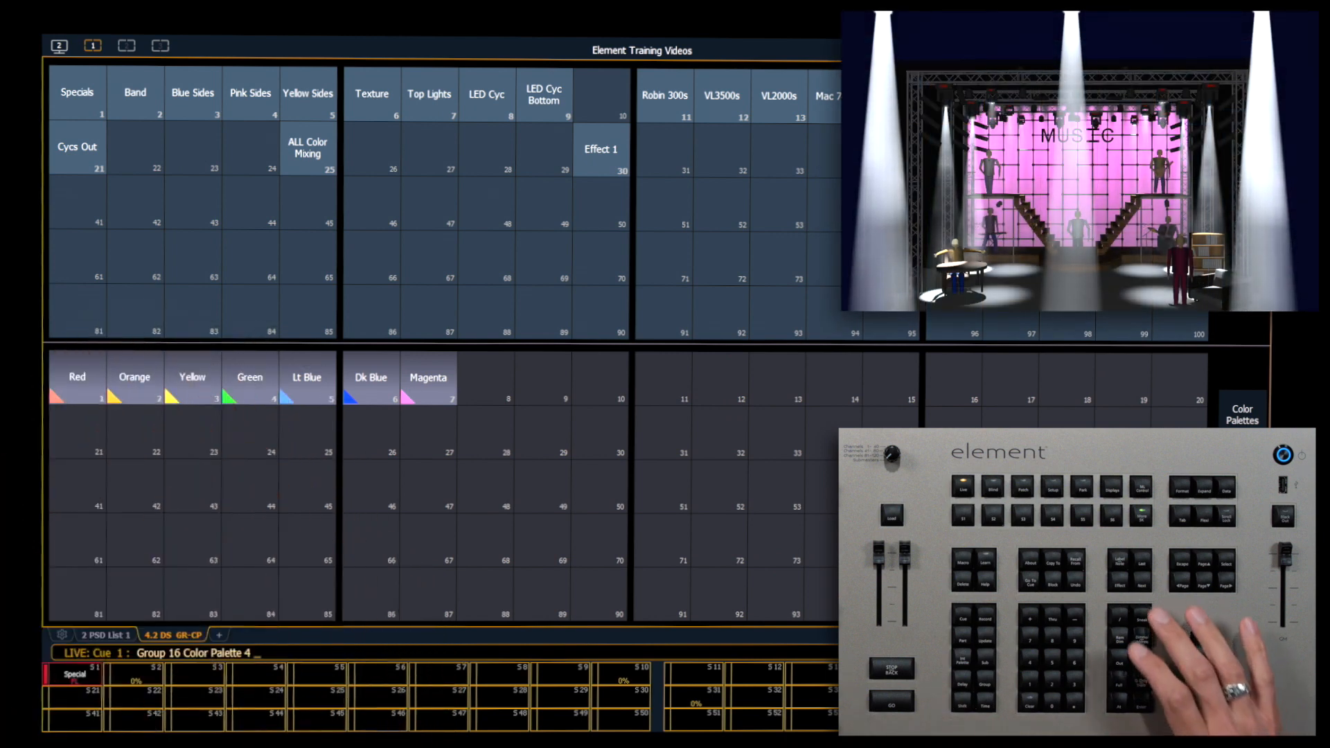
# Apply the Green color palette to the All Movers group
pyautogui.click(248, 377)
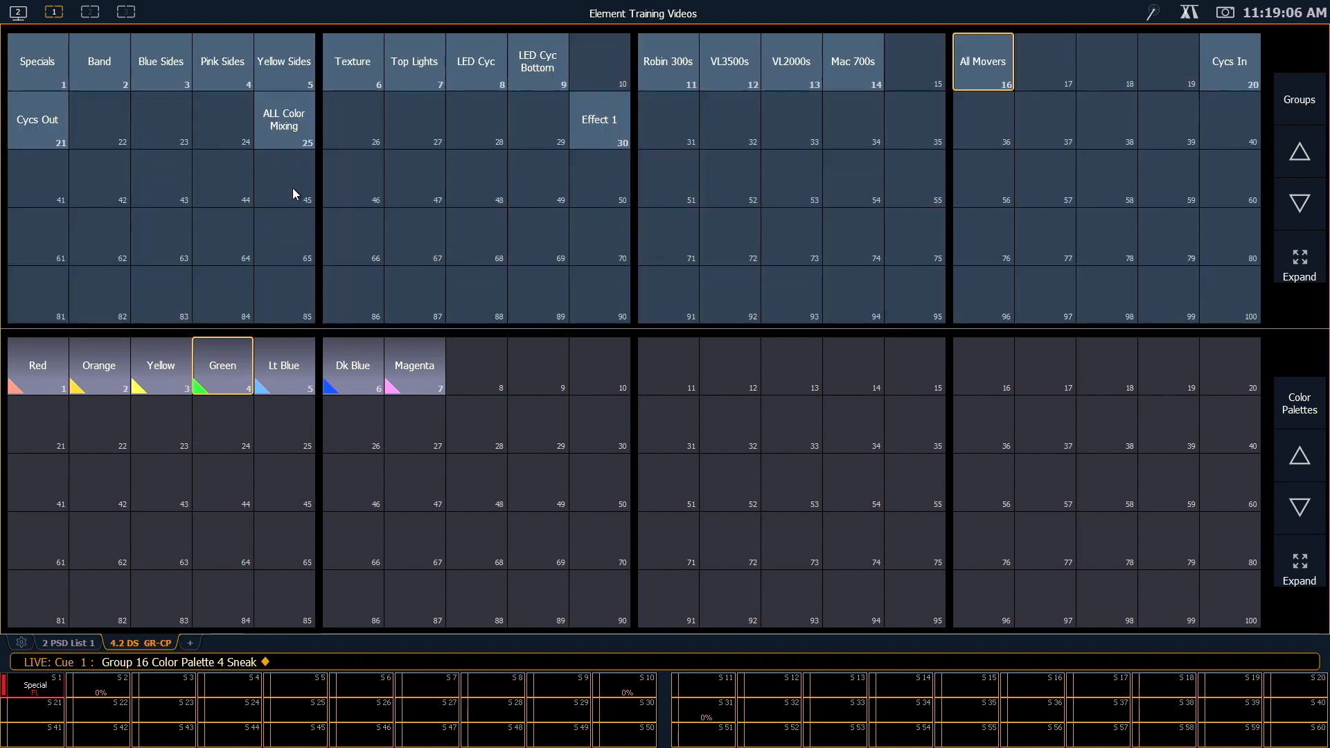
# Raise the tab to 4 banks, adding Focus Palettes and Beam Palettes
pyautogui.rightClick(21, 641)
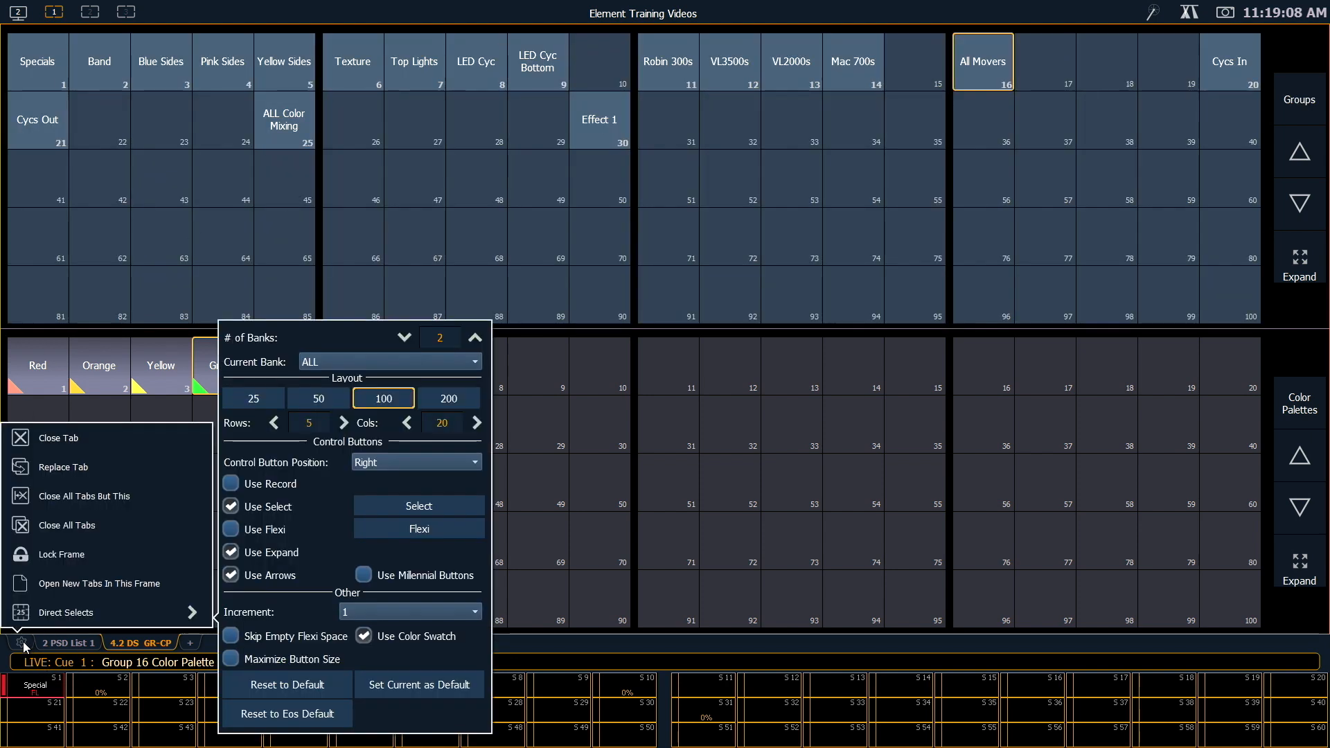
pyautogui.moveTo(126, 611)
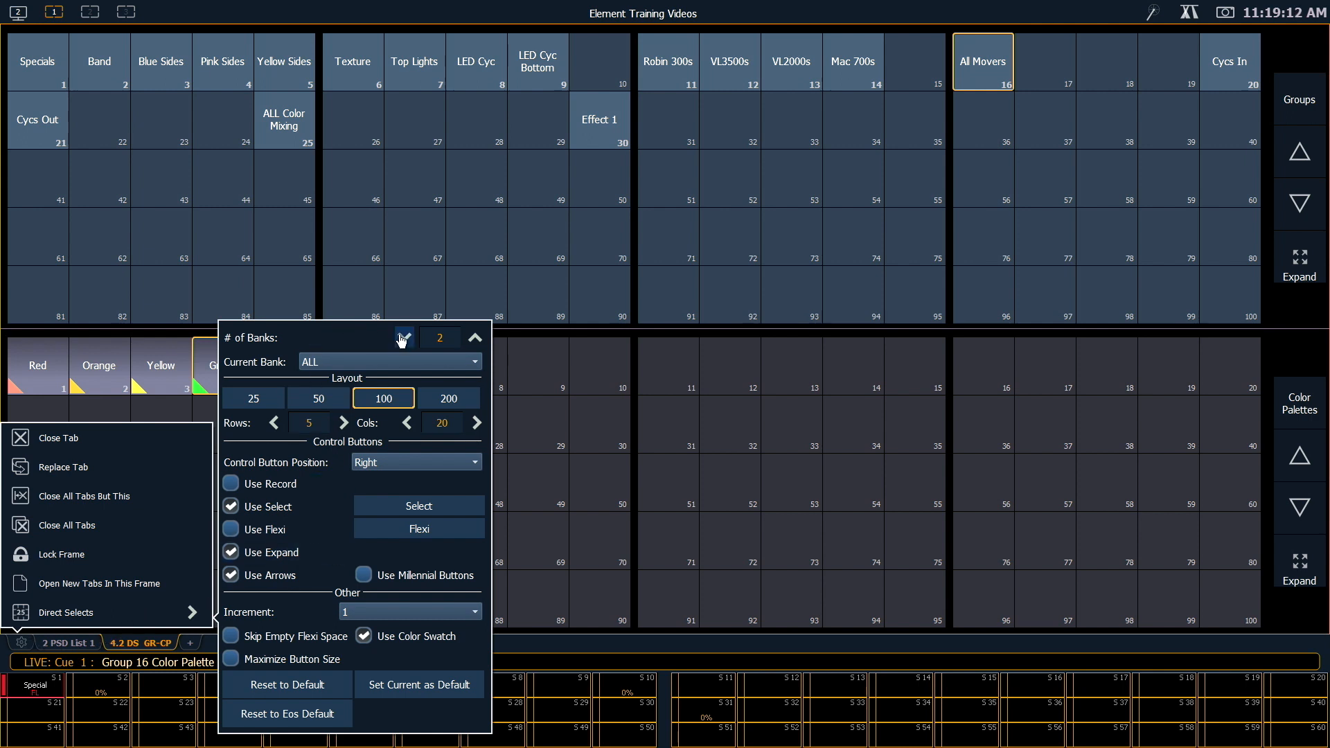
pyautogui.click(475, 338)
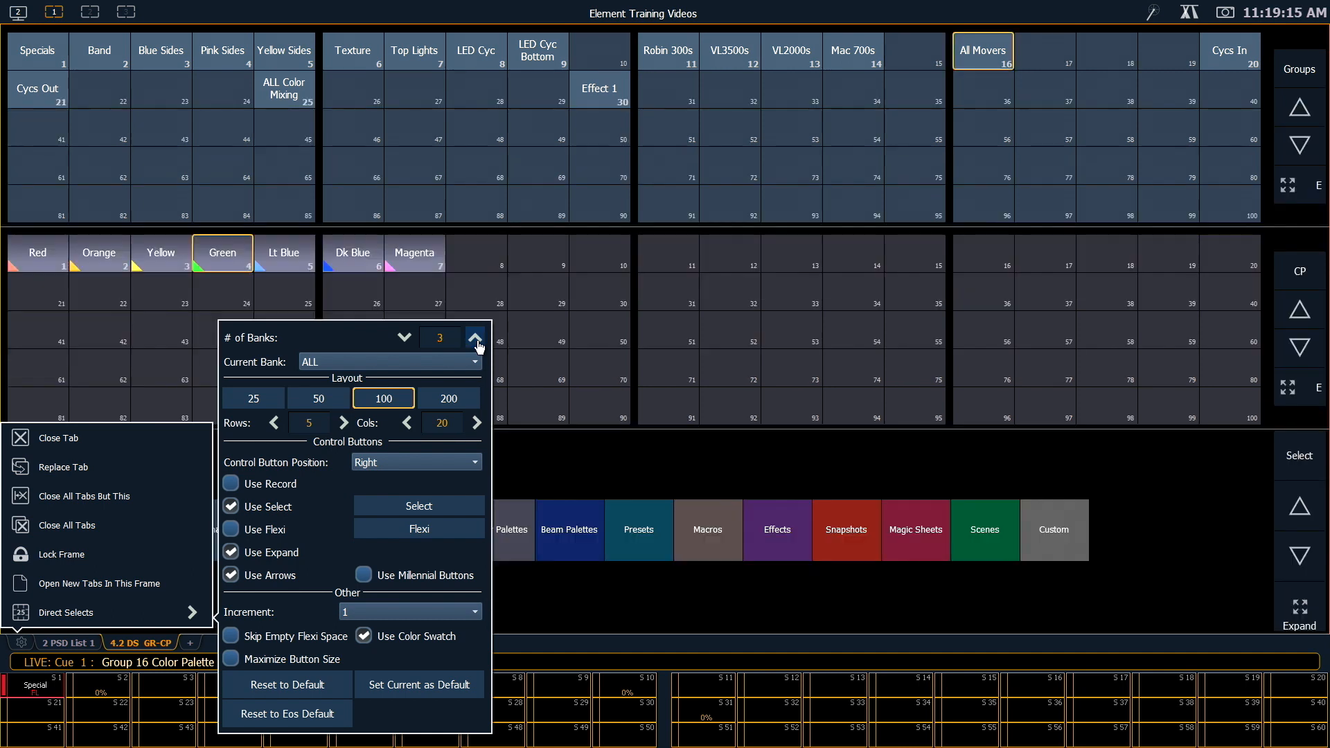
pyautogui.click(475, 338)
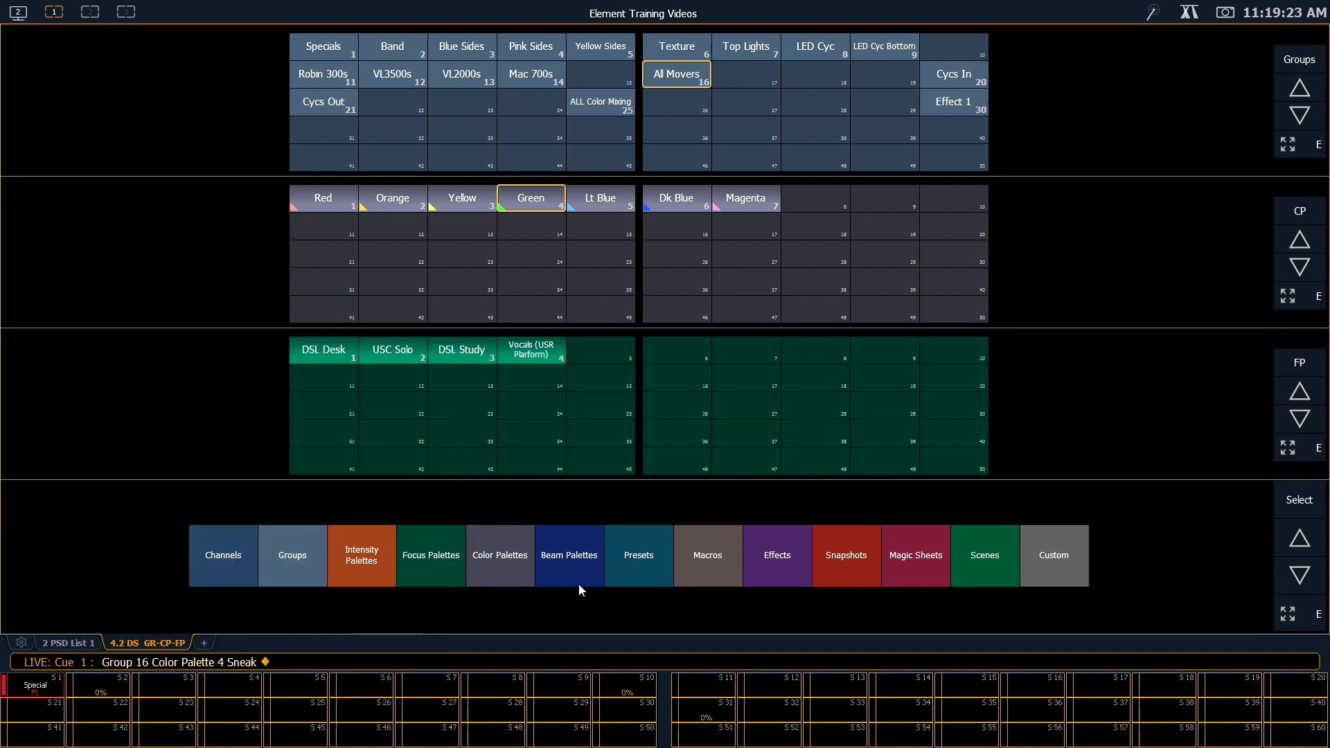
pyautogui.click(570, 554)
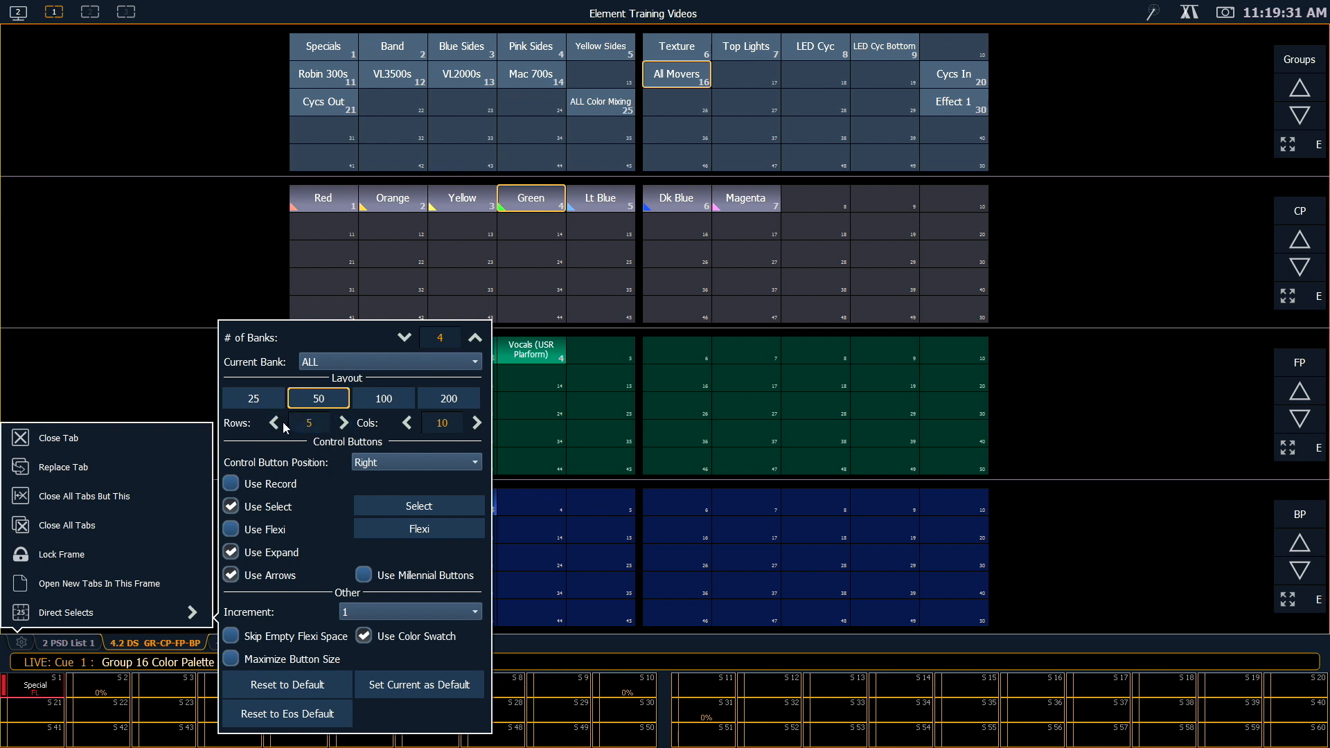
# Set each bank to 2 rows by 12 columns with control buttons on the Left
pyautogui.click(274, 423)
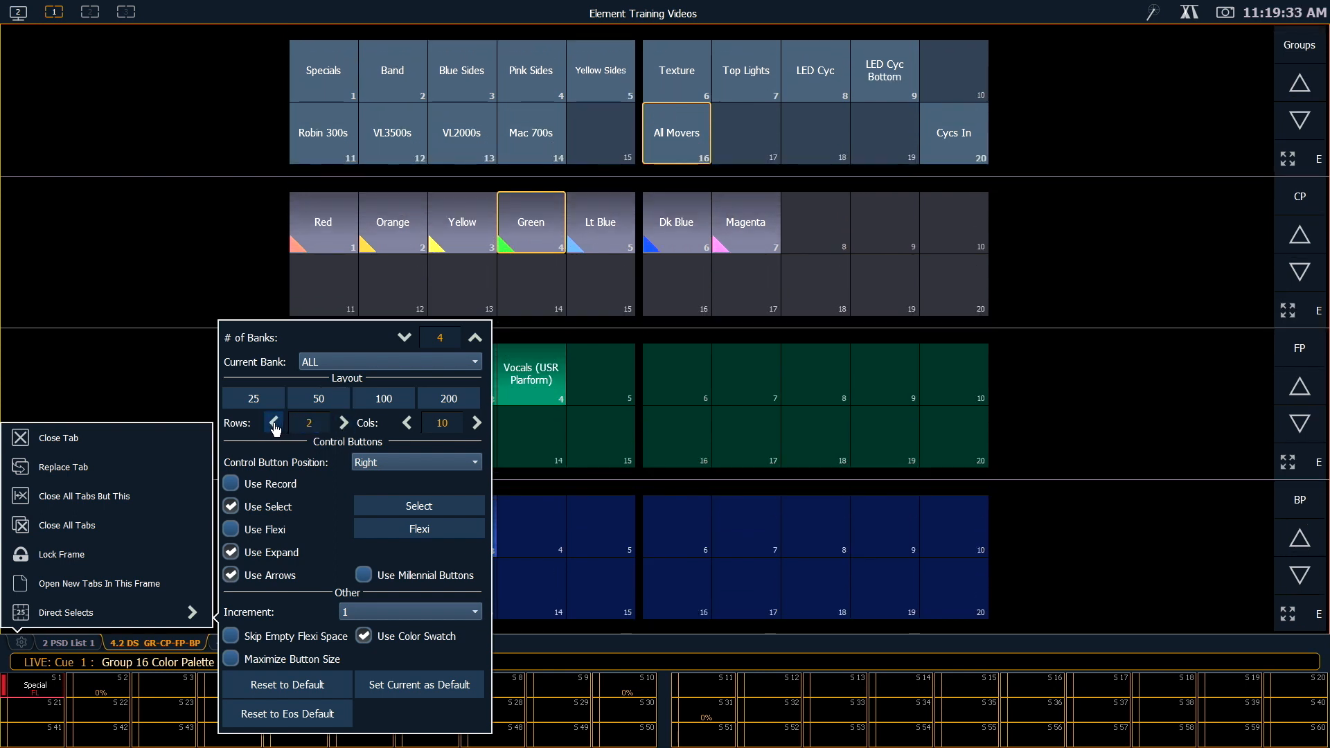
pyautogui.click(476, 423)
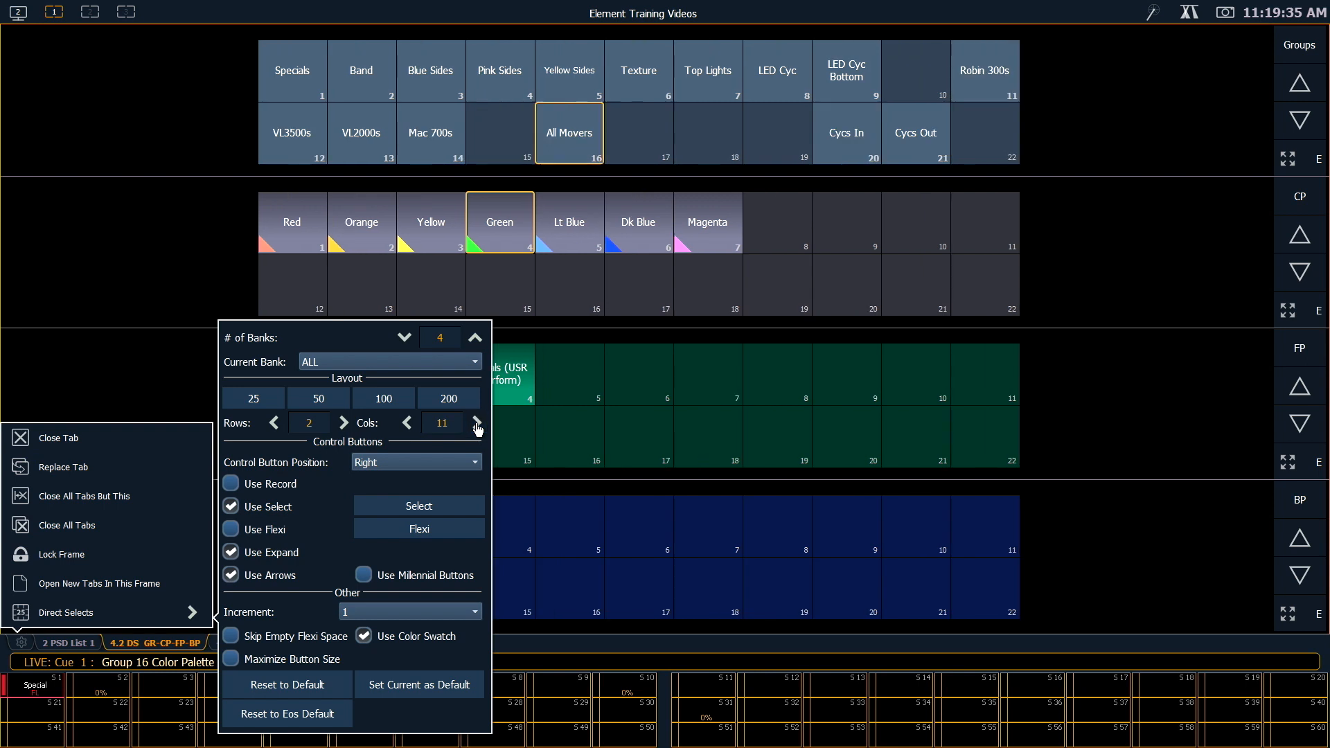
pyautogui.click(475, 422)
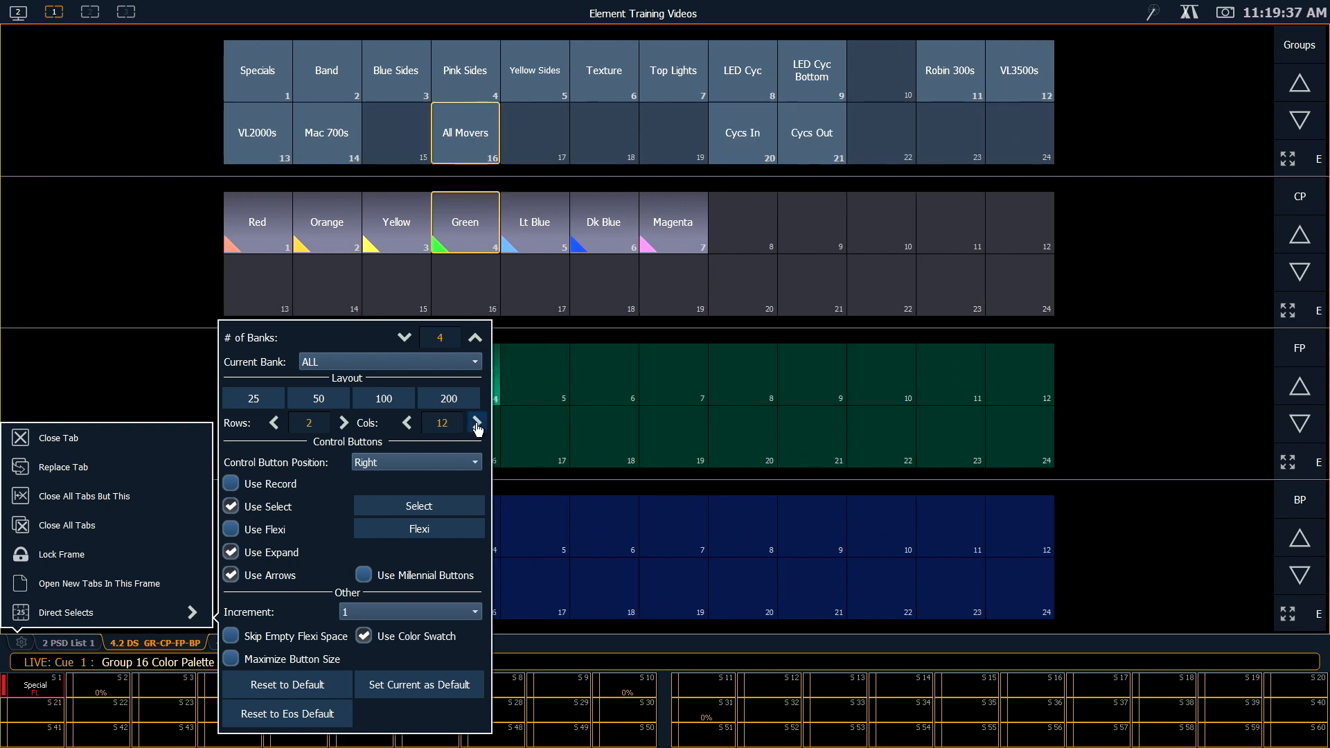
pyautogui.moveTo(276, 483)
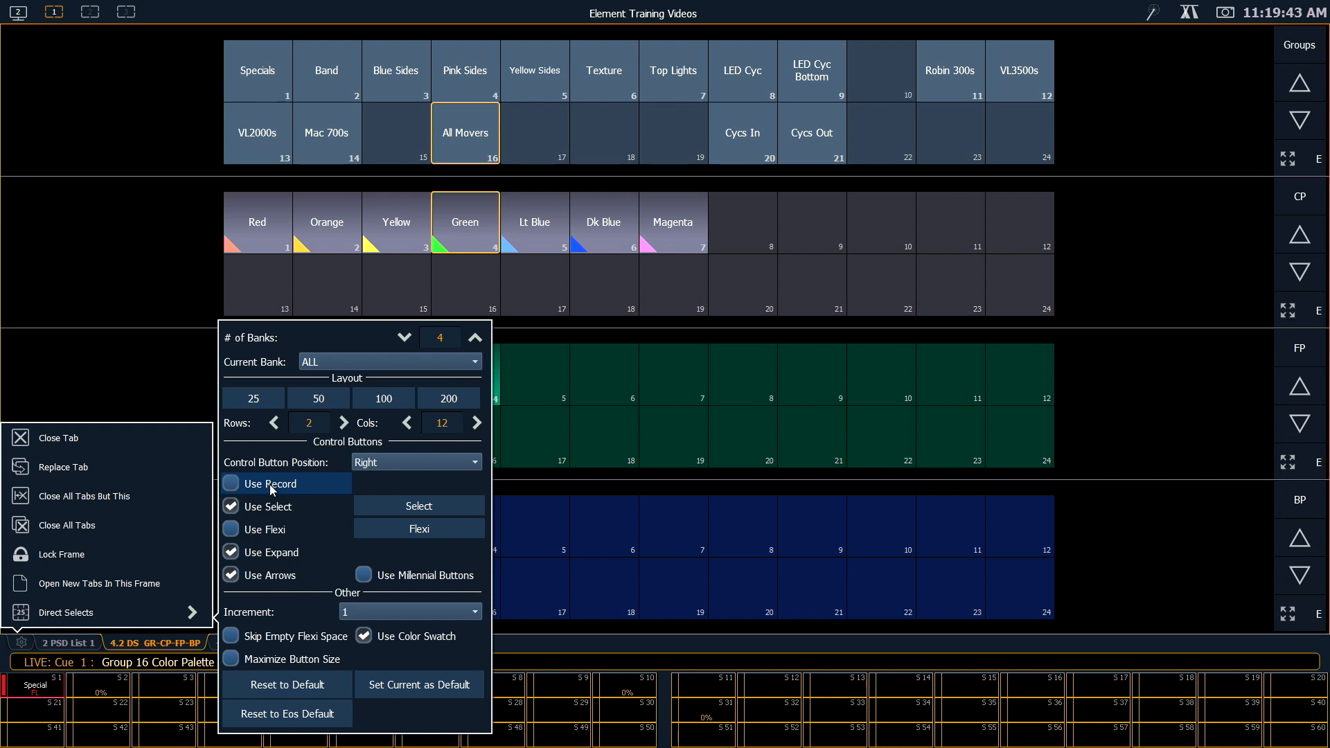
pyautogui.click(230, 483)
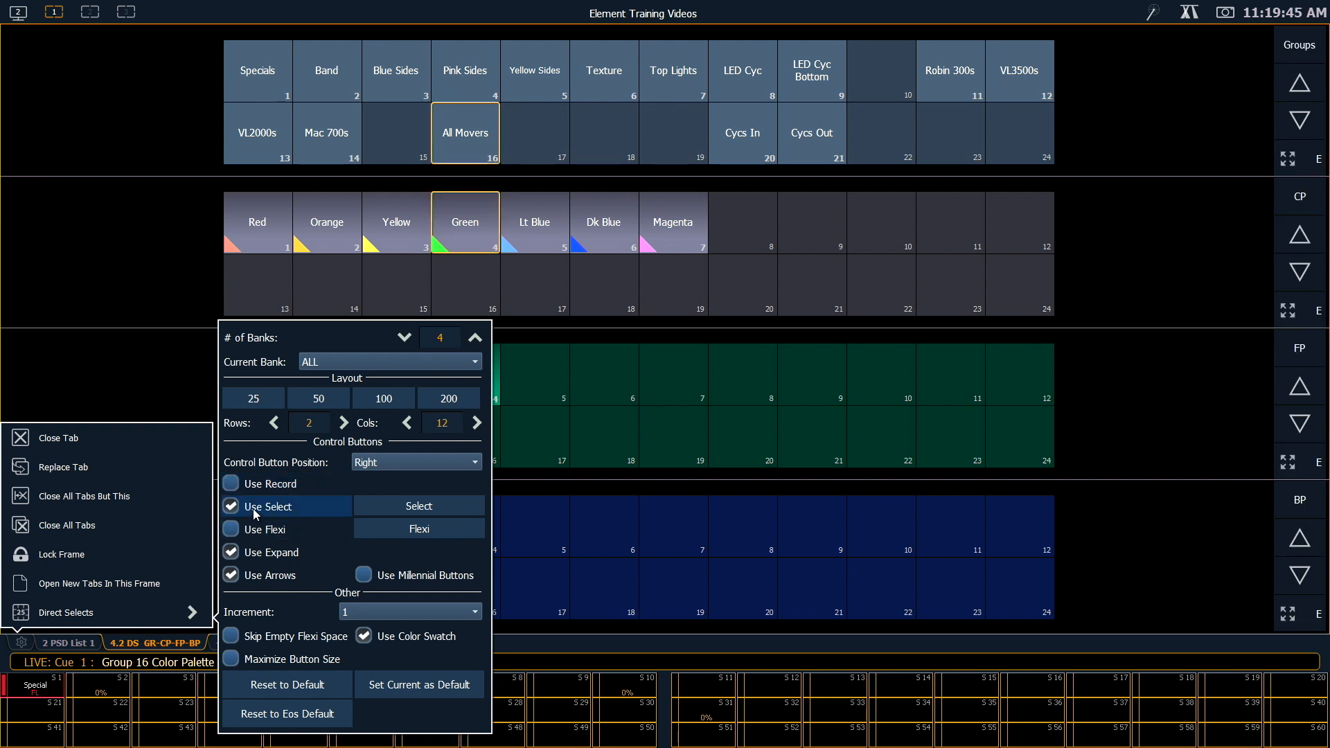
pyautogui.click(416, 462)
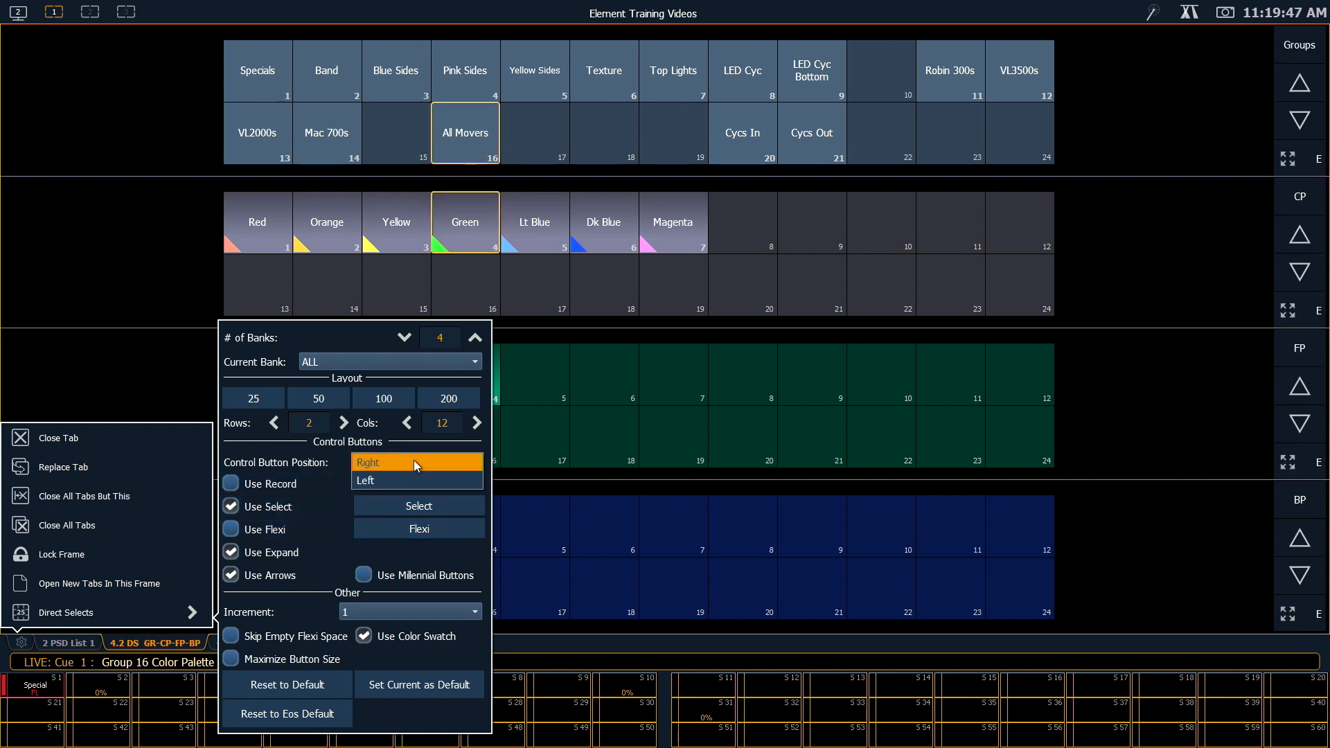
pyautogui.click(365, 481)
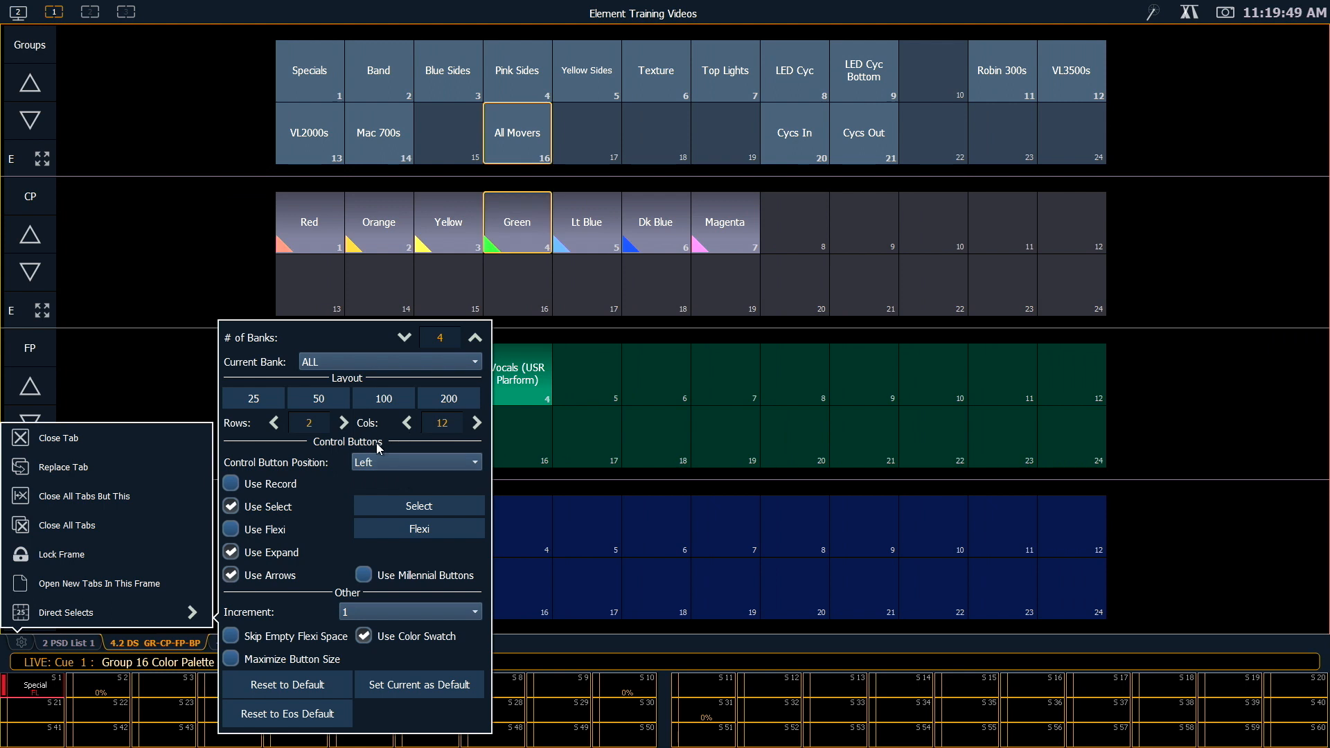
pyautogui.moveTo(416, 575)
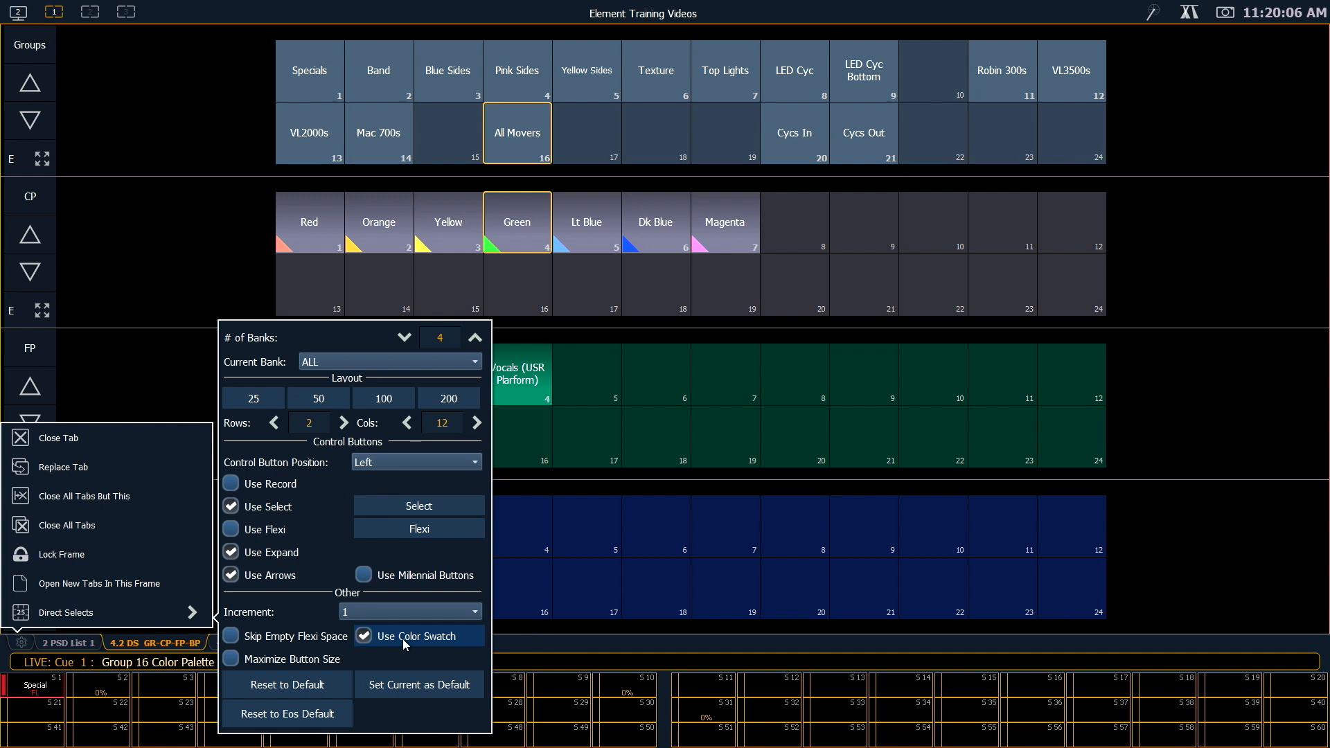
# Toggle Use Color Swatch off and back on so swatches stay shown
pyautogui.click(364, 636)
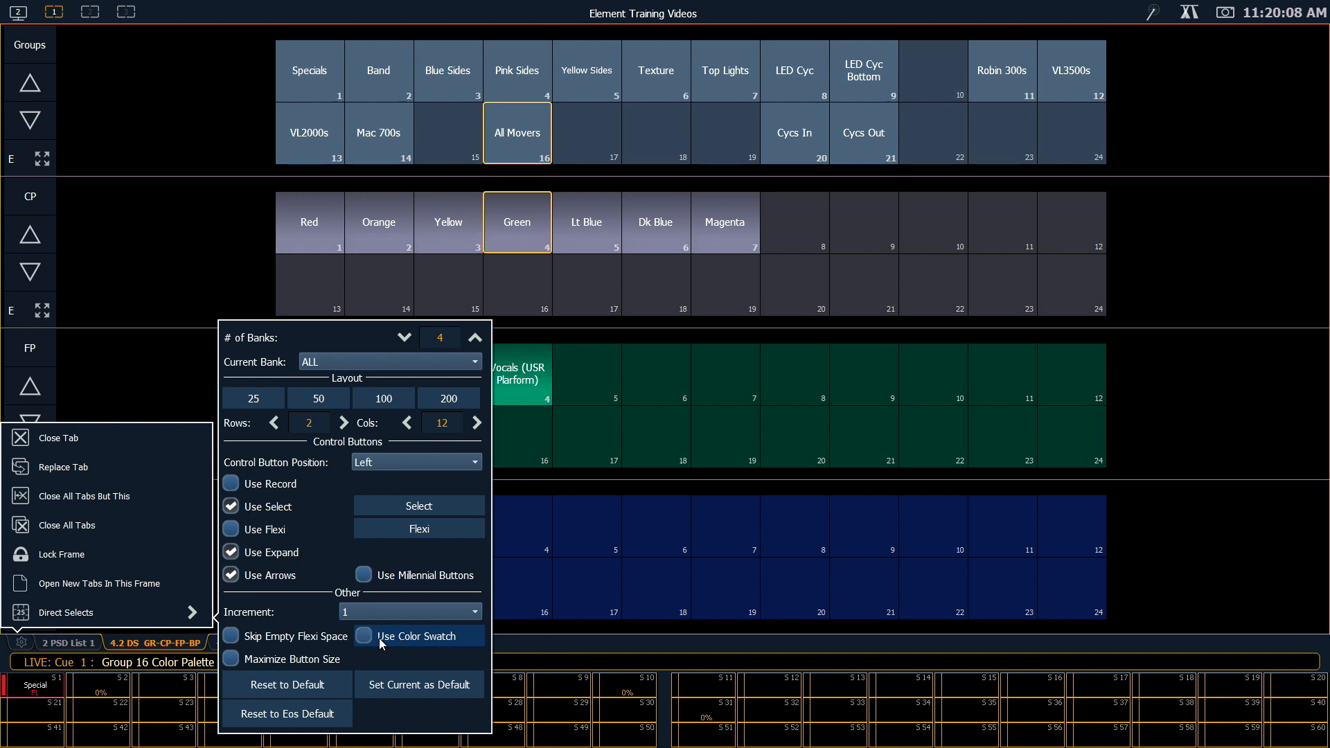
pyautogui.click(364, 636)
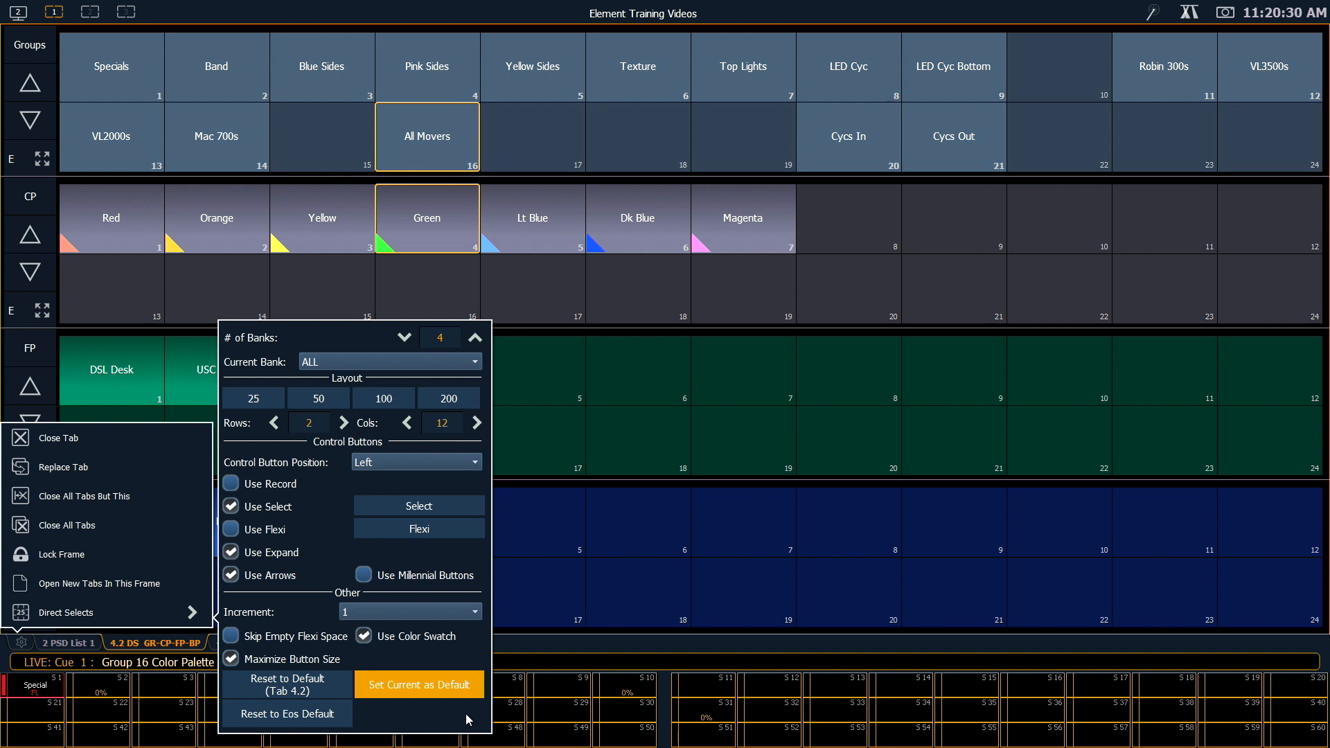
pyautogui.moveTo(904, 622)
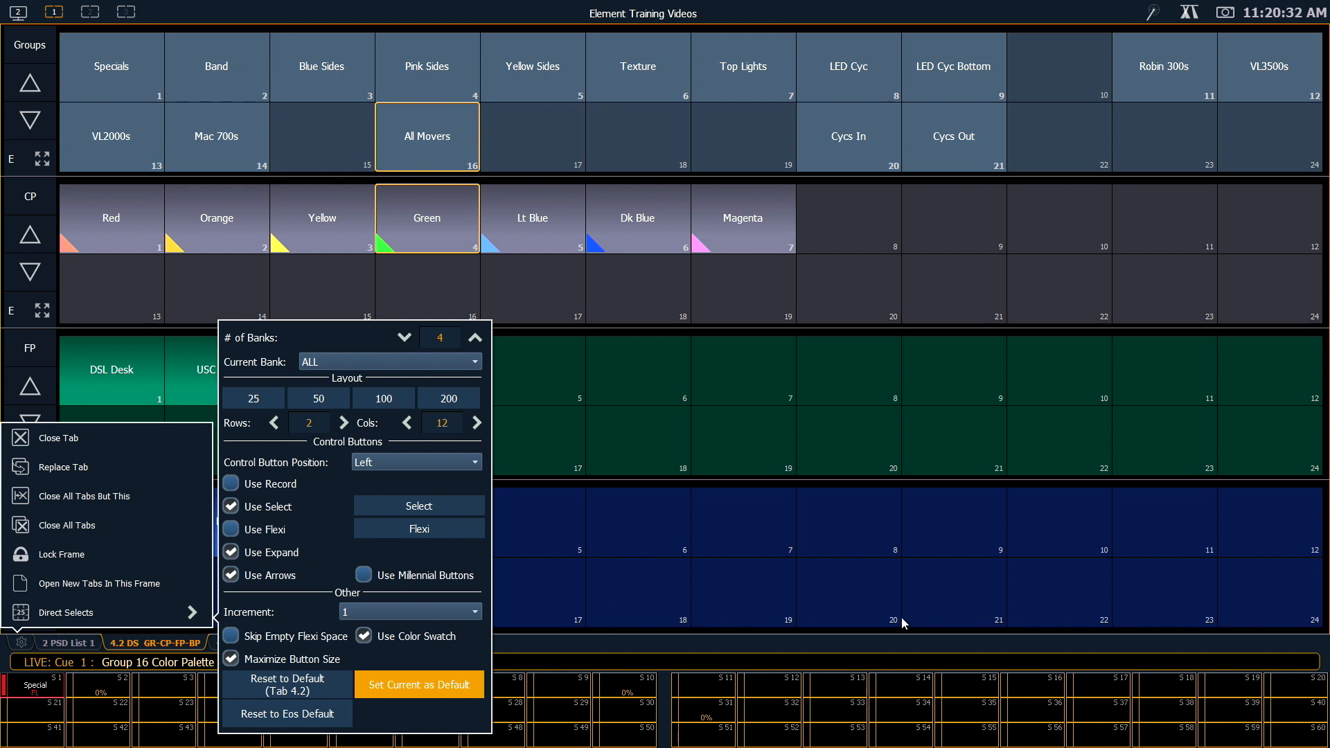